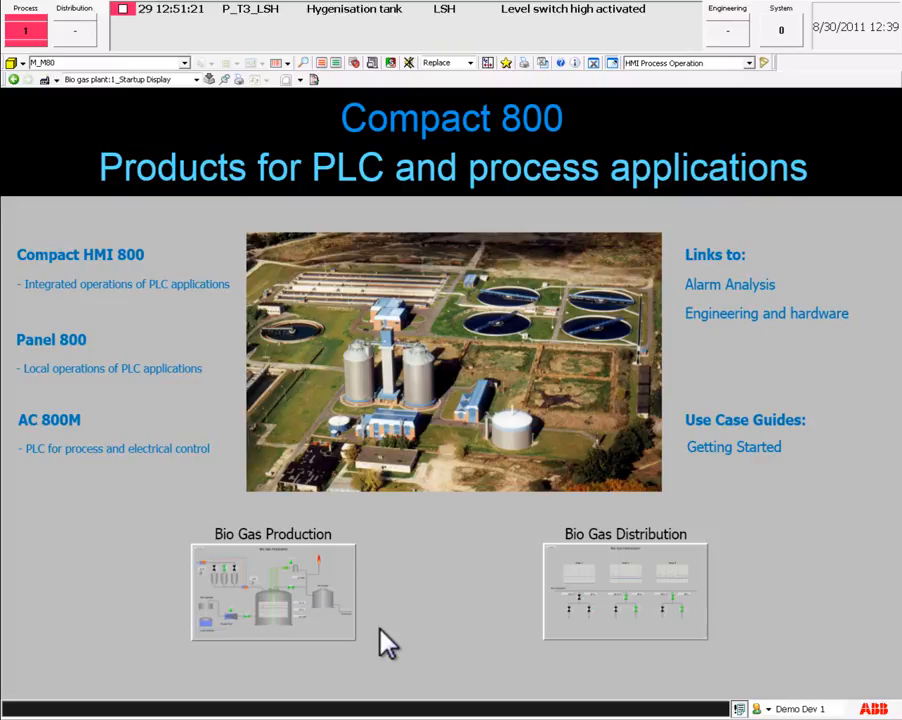
pyautogui.moveTo(335, 626)
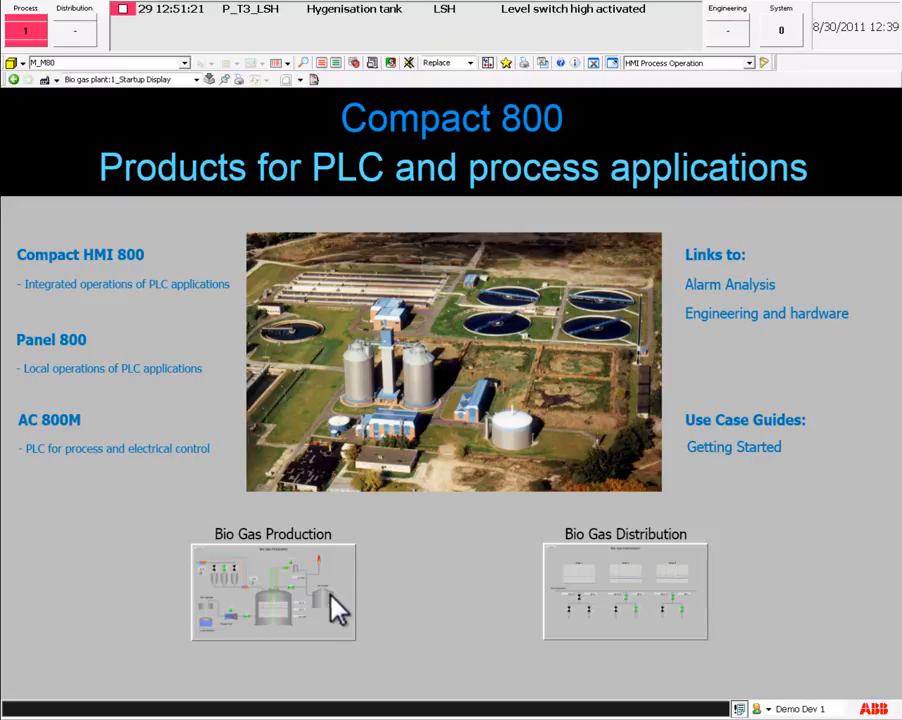
# Open the Bio Gas Production process display from its startup-page thumbnail
pyautogui.click(273, 592)
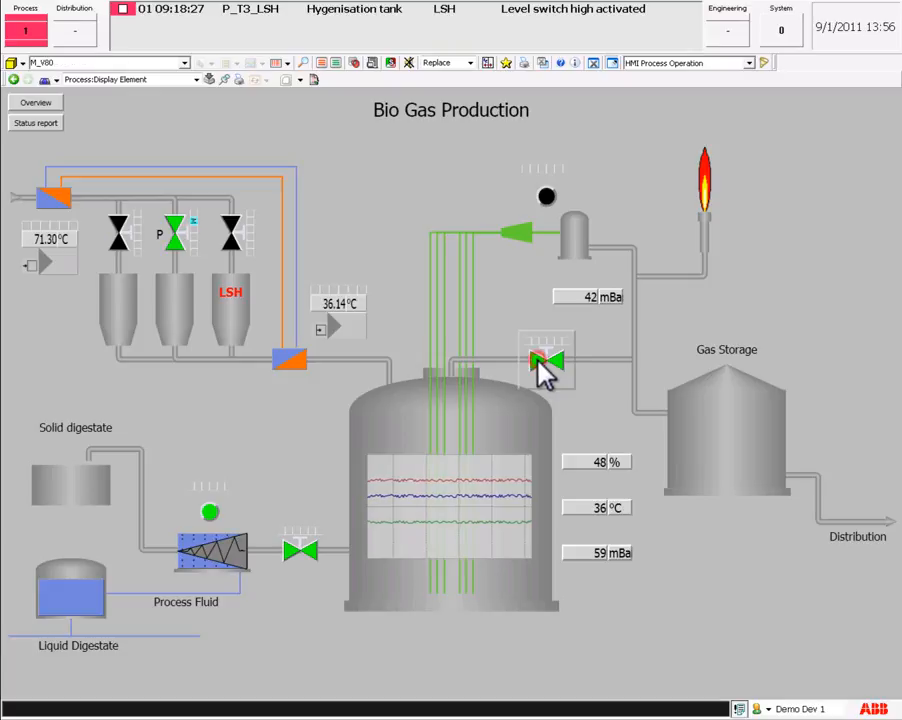
# Switch the M_V80 gas valve to manual and command it, then open the M_M80 faceplate
pyautogui.click(546, 362)
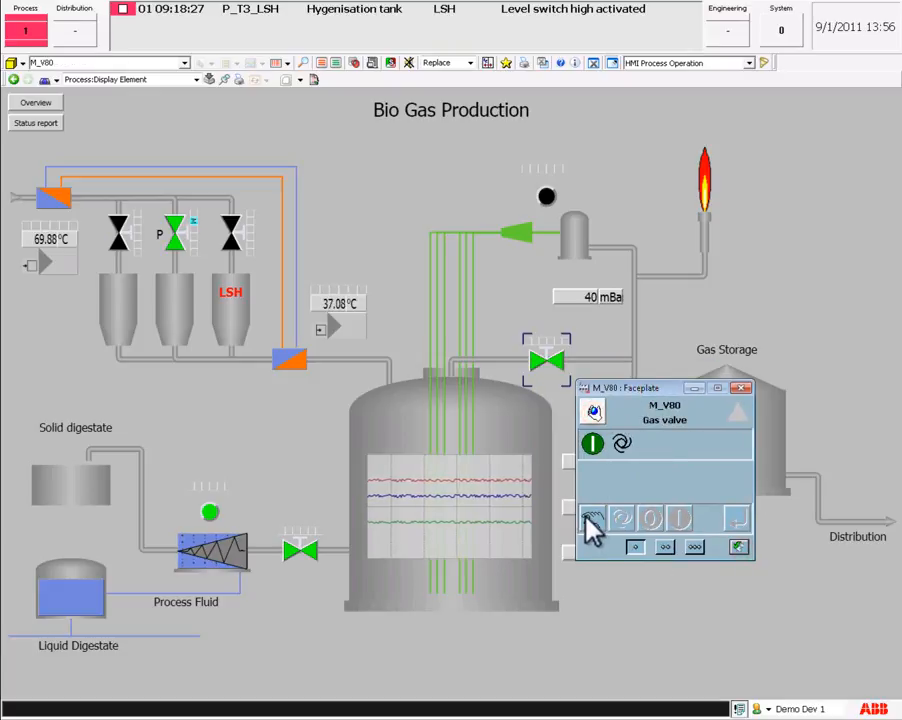
pyautogui.click(650, 519)
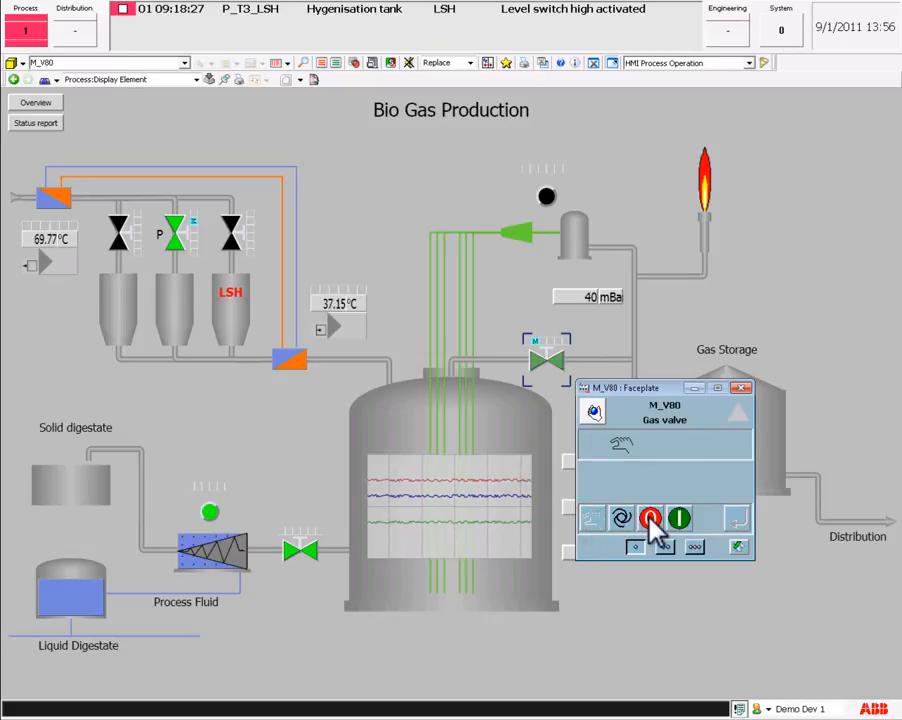
pyautogui.click(648, 515)
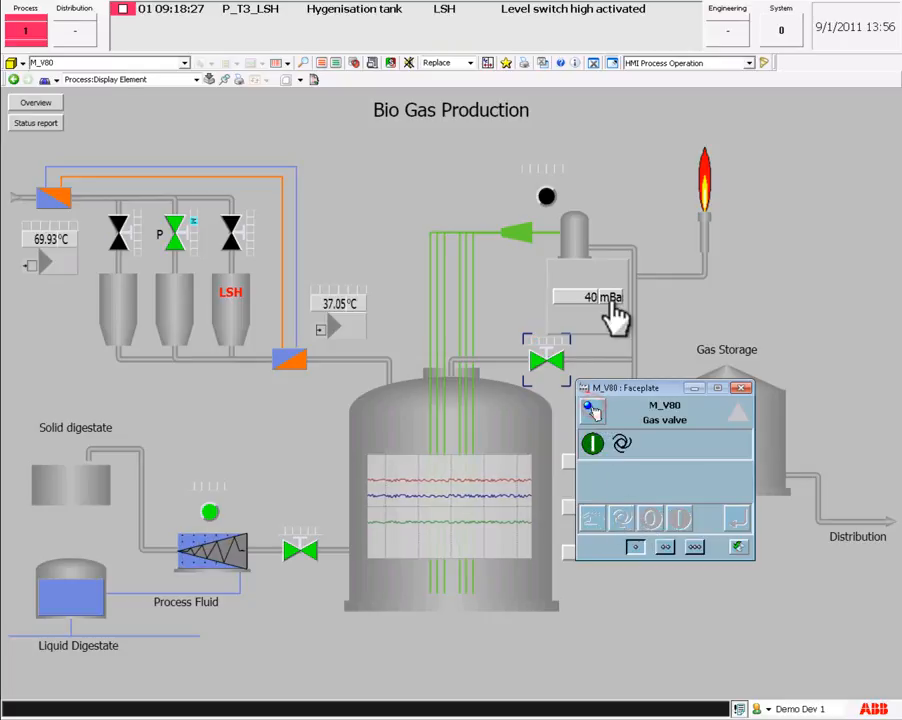
pyautogui.click(546, 196)
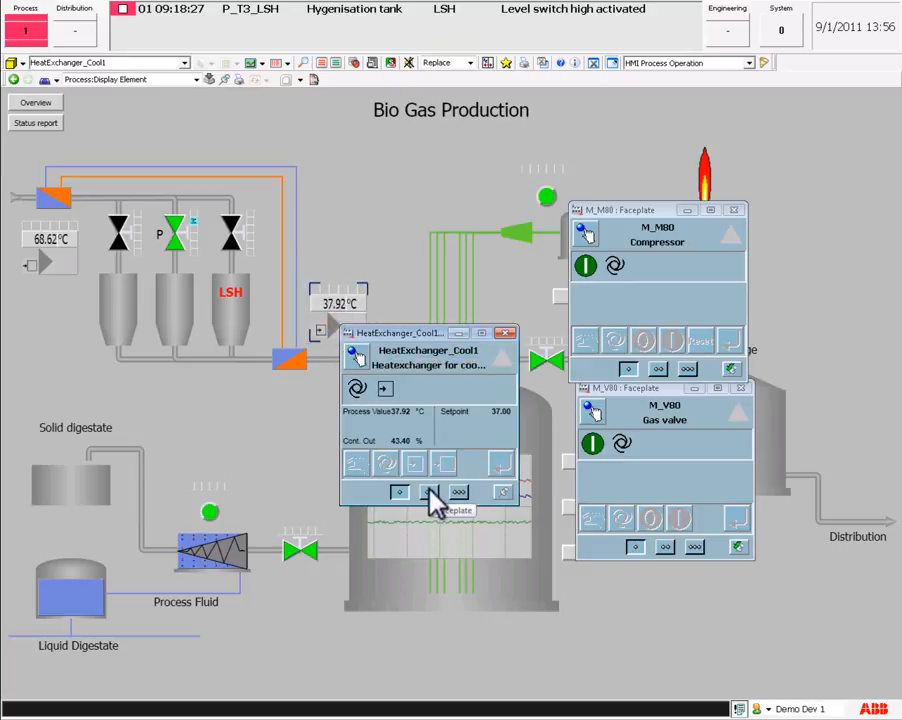
# Expand the HeatExchanger_Cool1 faceplate and view its I/O Status, Parameters and Limits tabs
pyautogui.click(429, 492)
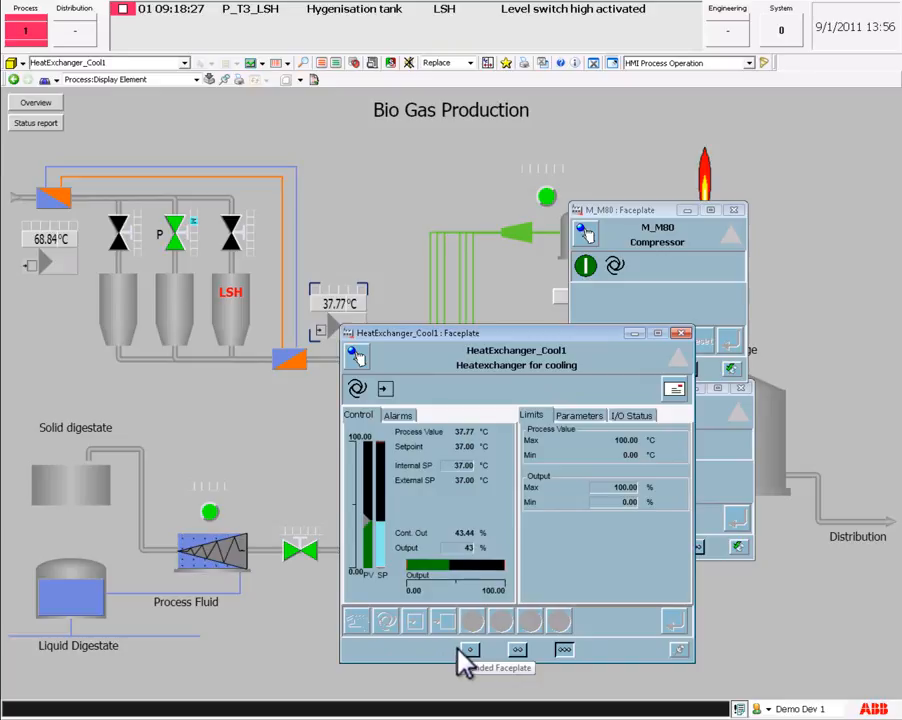
pyautogui.click(632, 414)
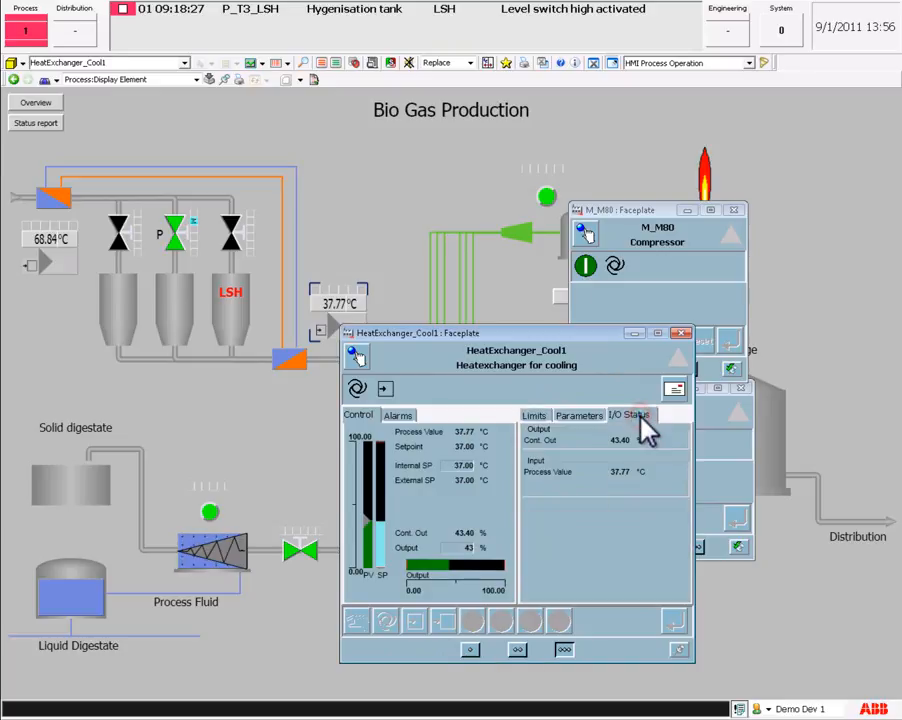
pyautogui.click(578, 415)
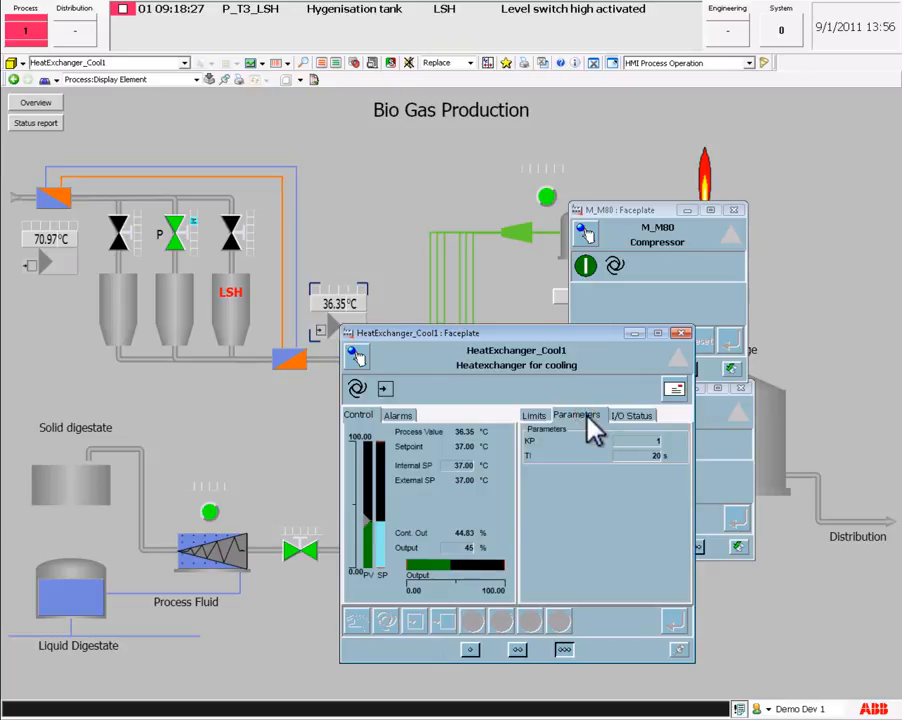
pyautogui.click(533, 415)
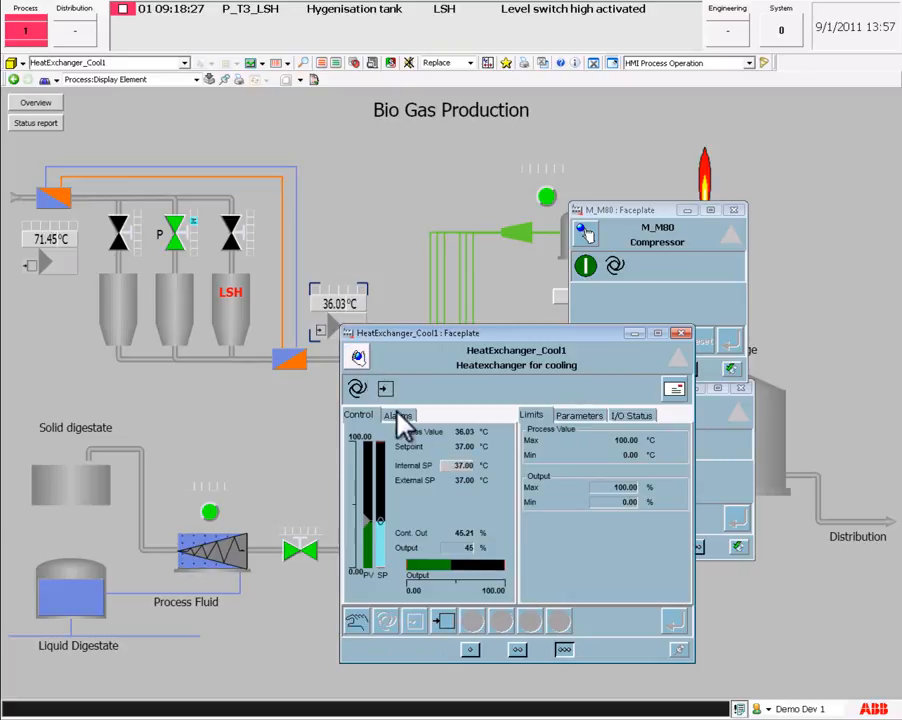
# Set the heat exchanger internal setpoint to 52 °C and open the M_M80 data sheet
pyautogui.click(465, 465)
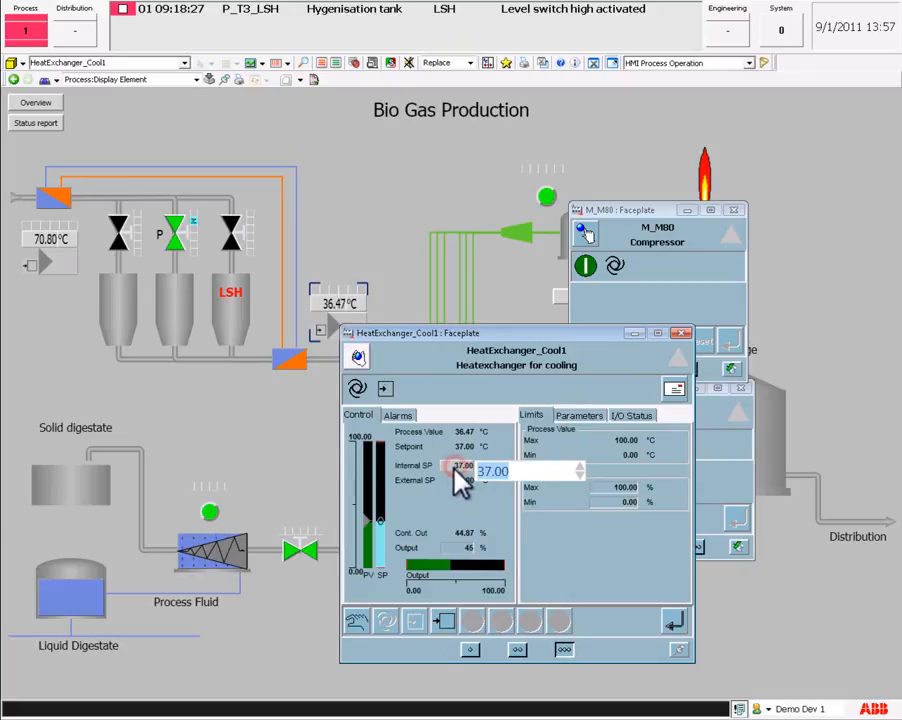
pyautogui.write('52')
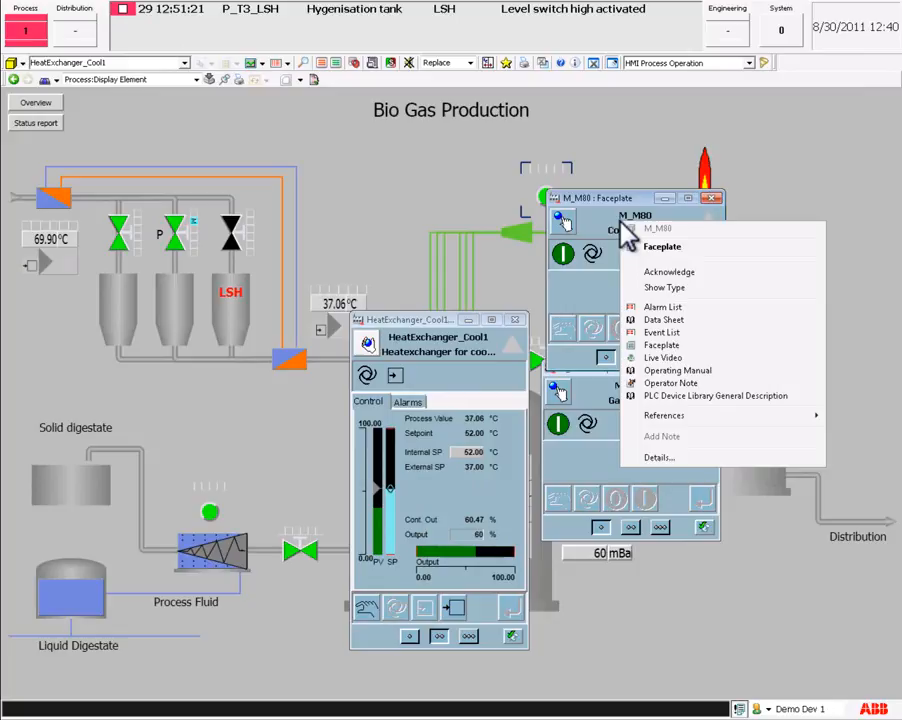
pyautogui.click(664, 319)
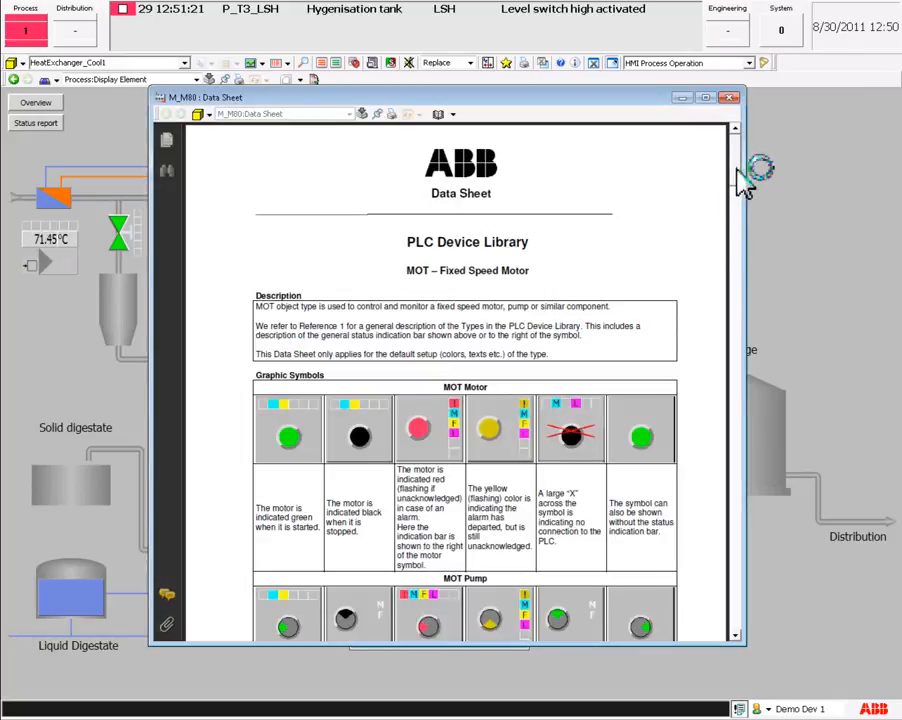
# Page through the M_M80 motor data sheet, then close all overlapping faceplates
pyautogui.scroll(-3)
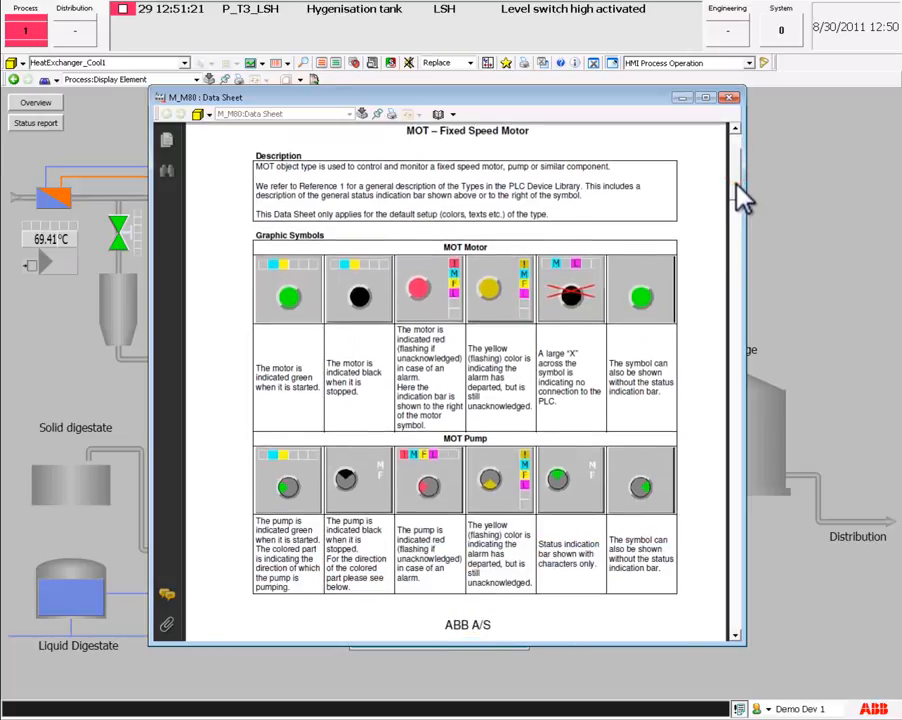
pyautogui.scroll(-3)
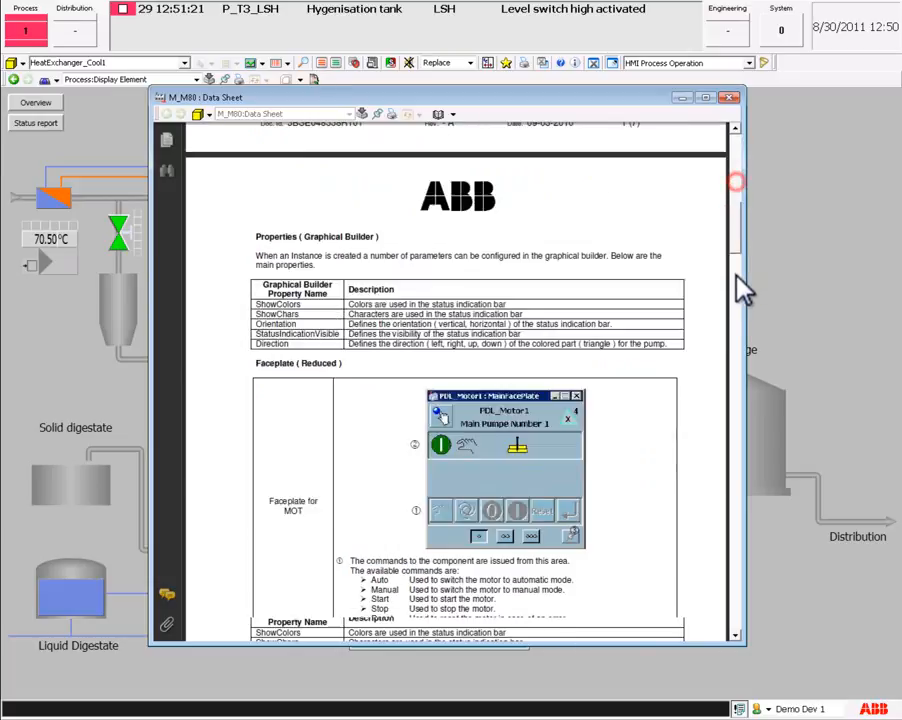
pyautogui.scroll(-3)
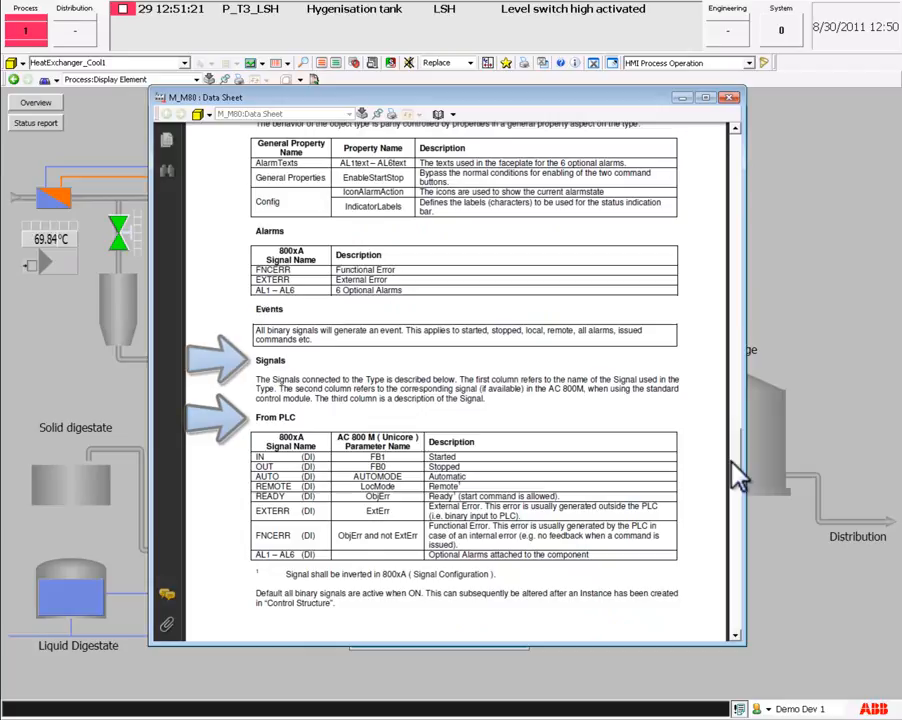
pyautogui.scroll(-3)
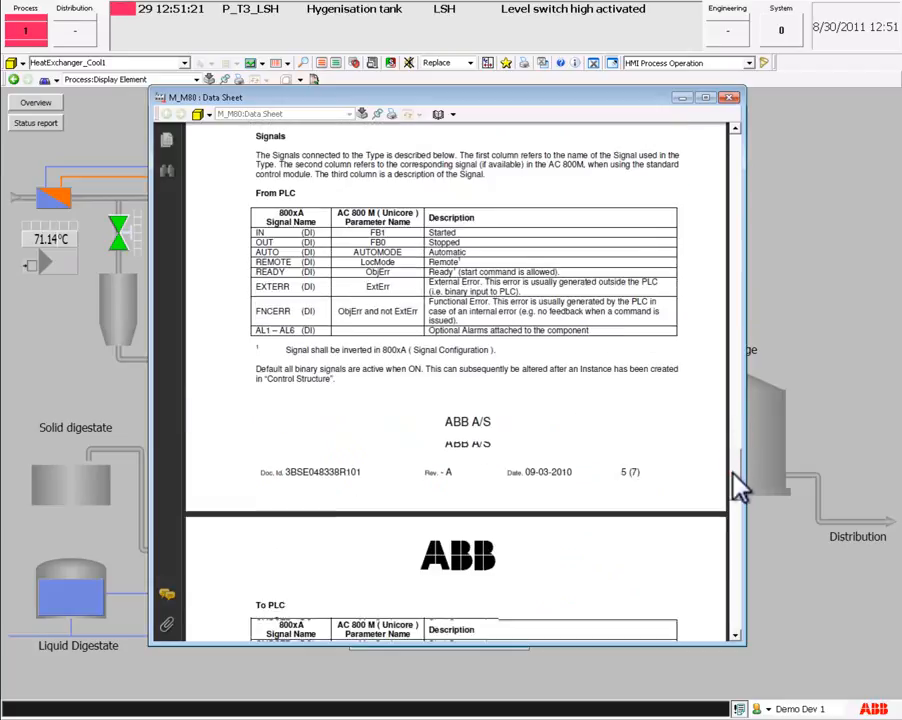
pyautogui.scroll(-3)
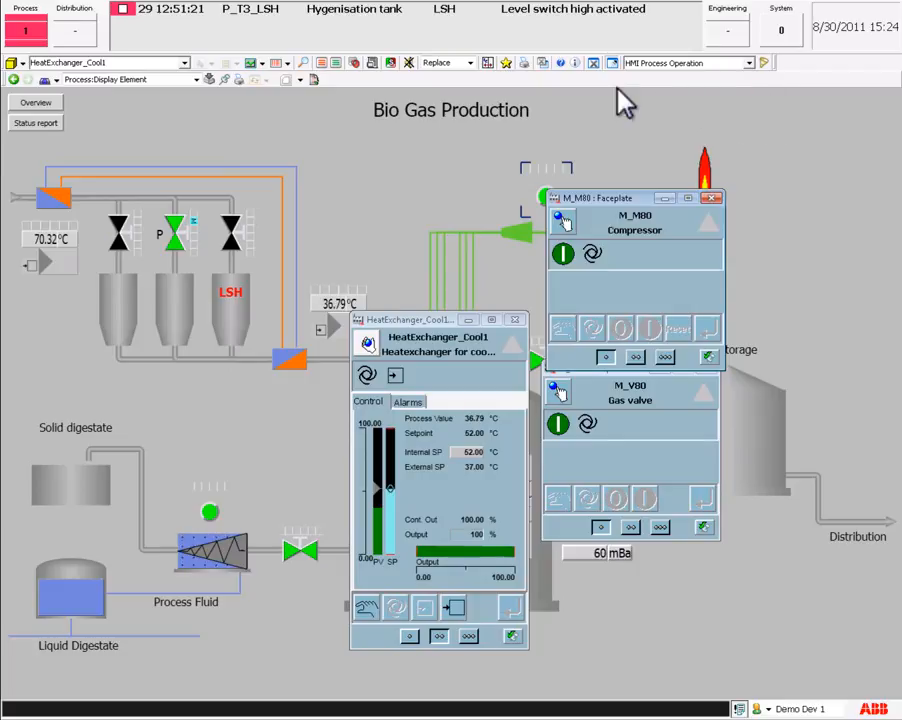
pyautogui.click(544, 63)
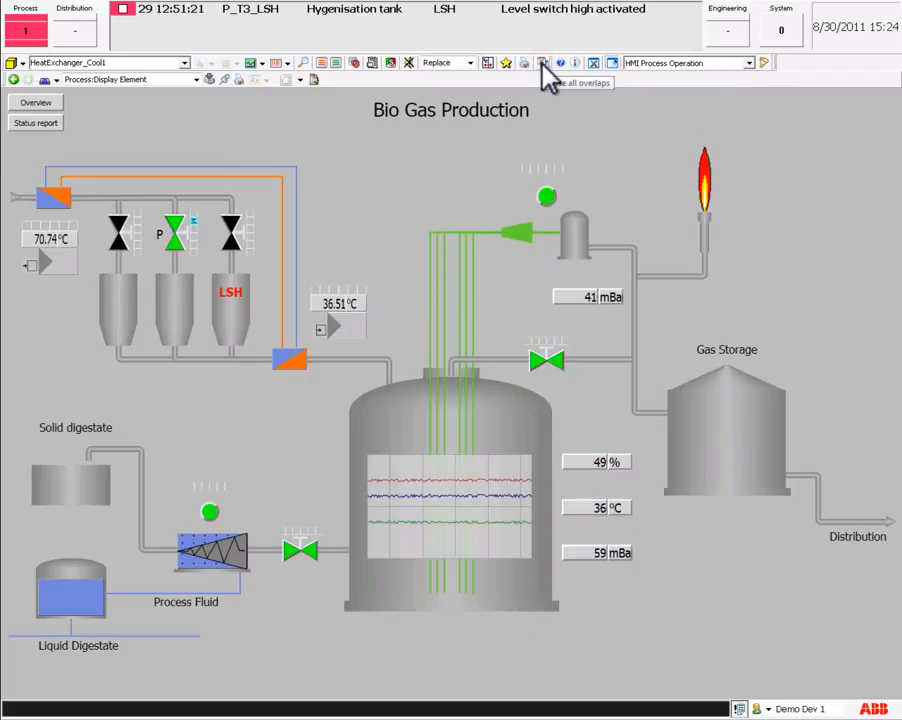